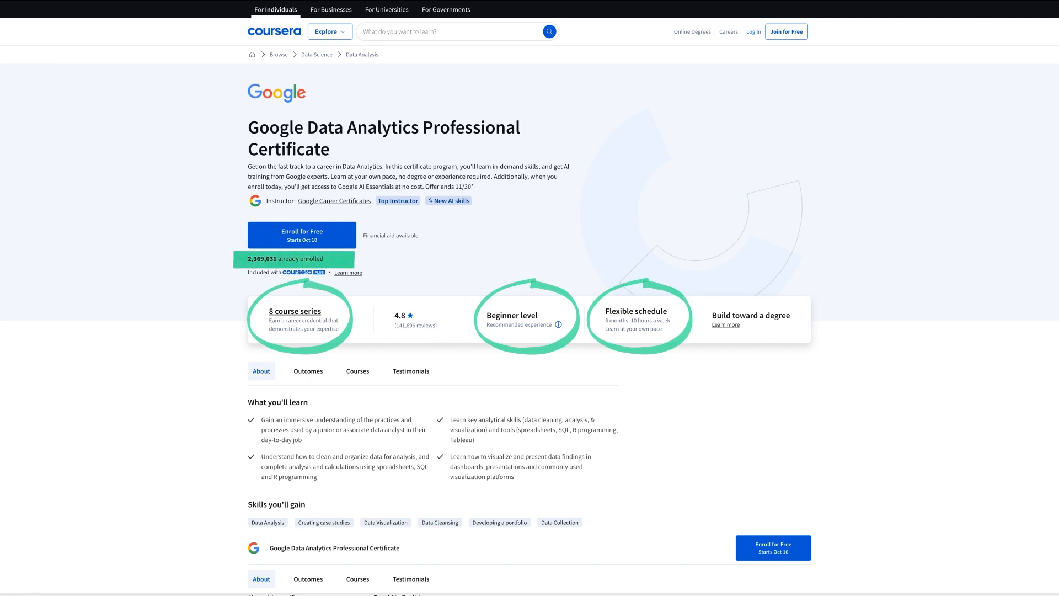
scroll(down, 3)
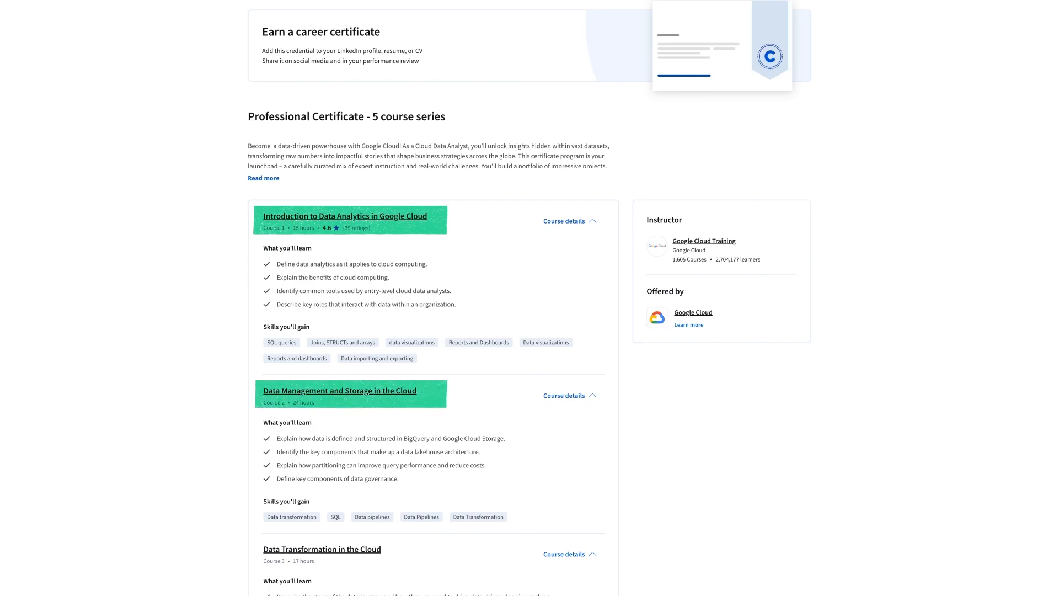
scroll(down, 3)
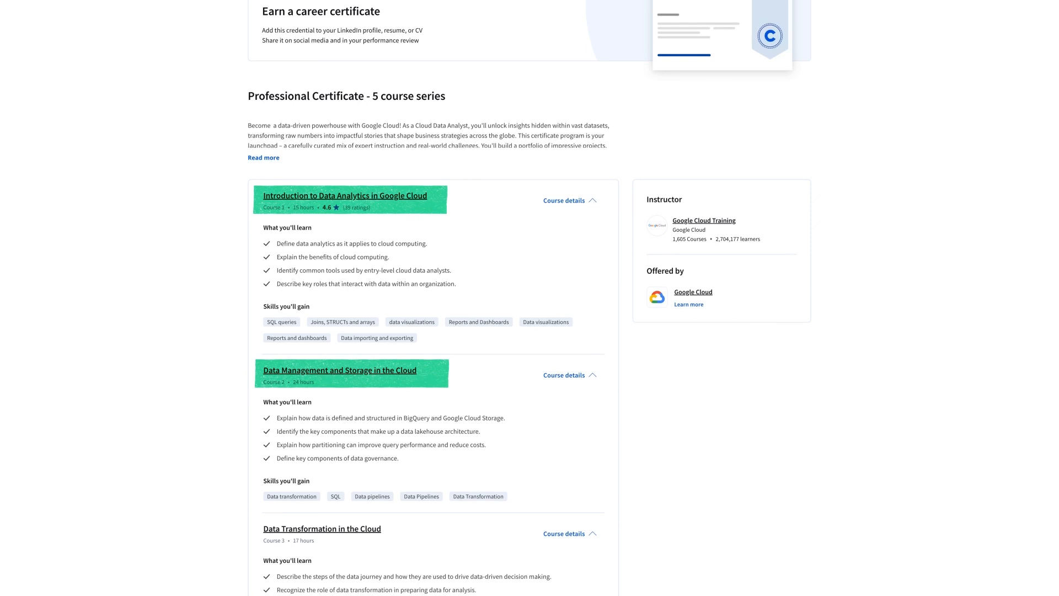
scroll(down, 3)
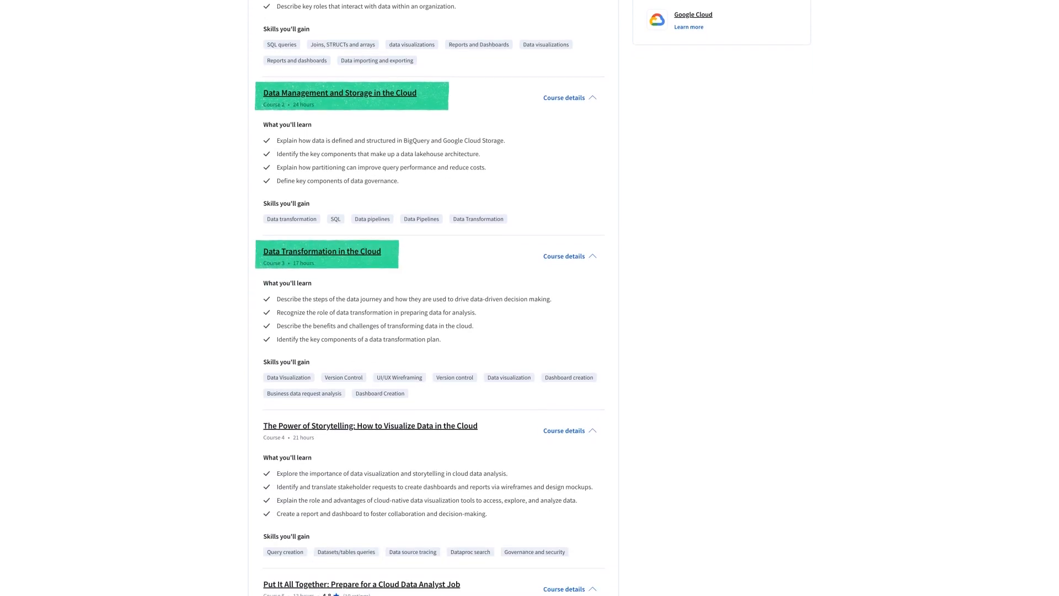
scroll(down, 3)
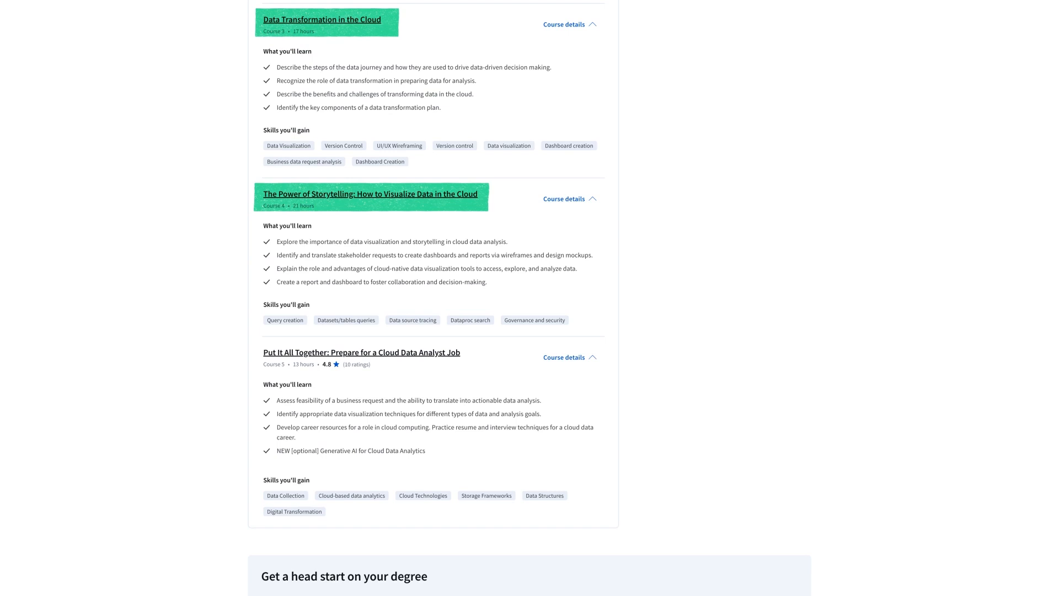
scroll(down, 3)
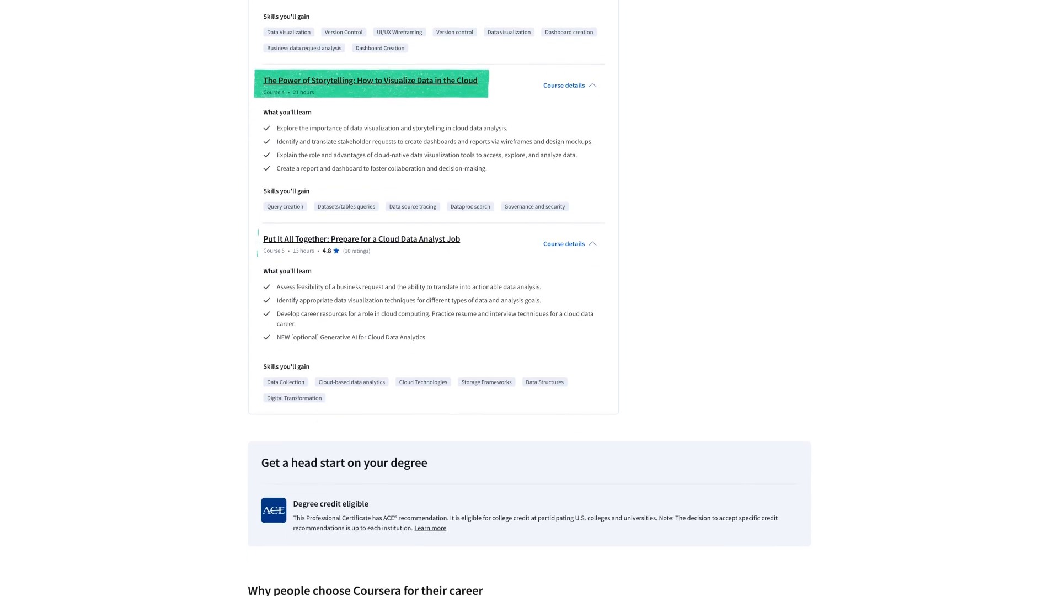
scroll(down, 3)
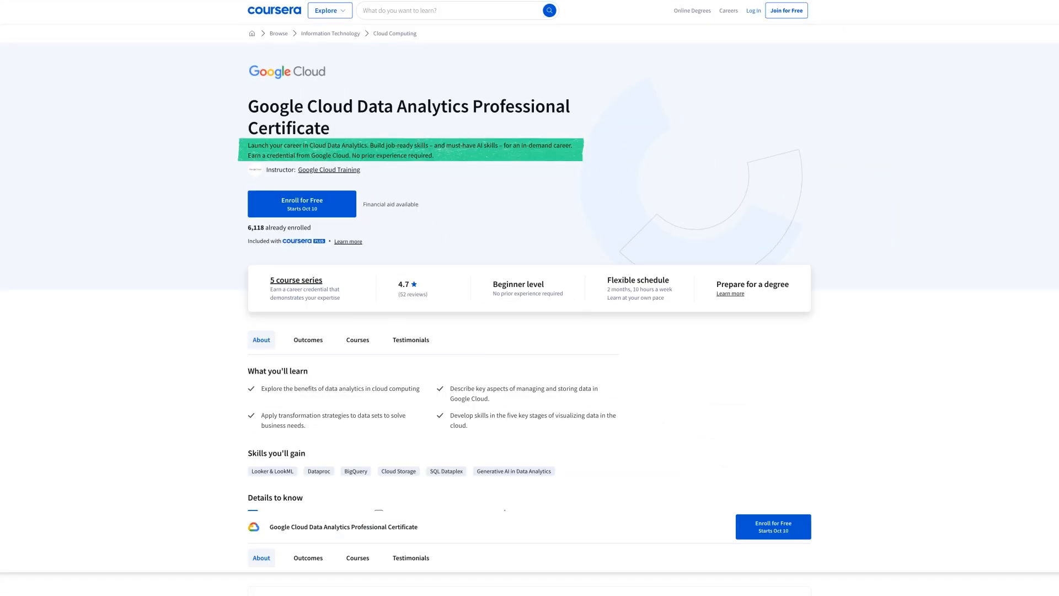
scroll(down, 3)
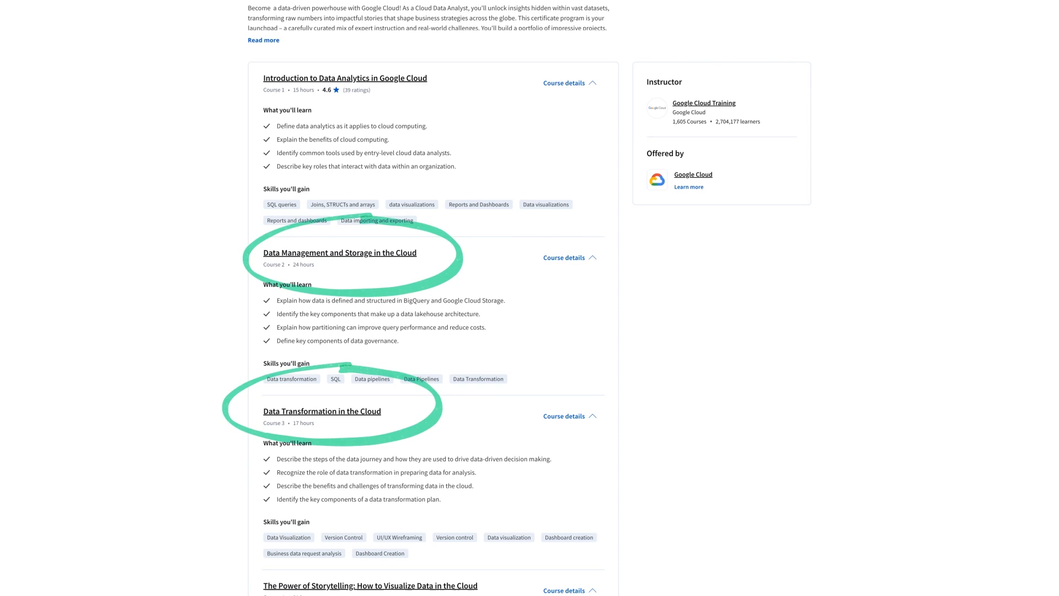
scroll(down, 3)
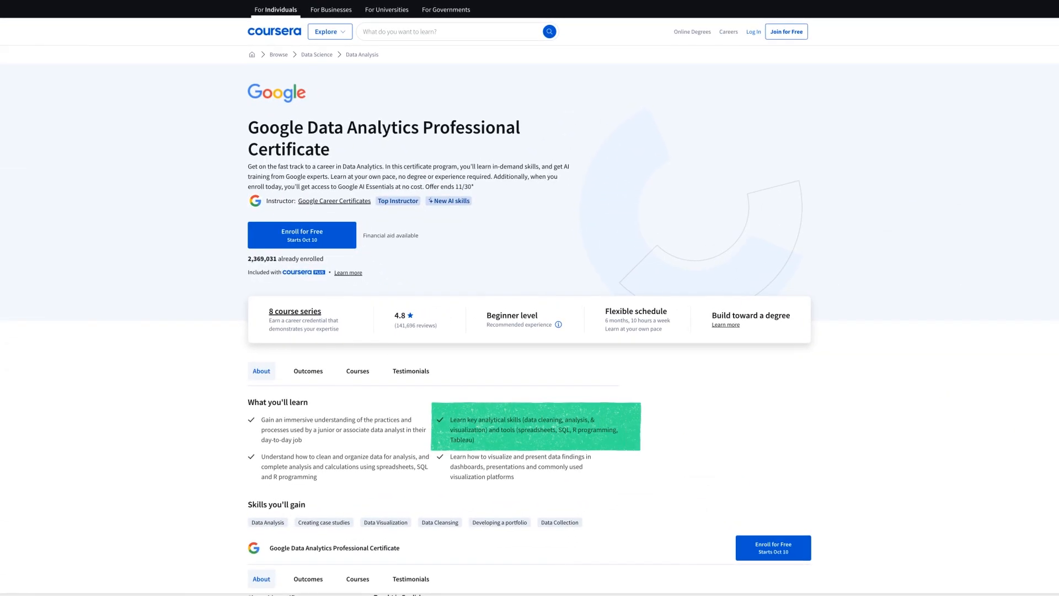
scroll(down, 3)
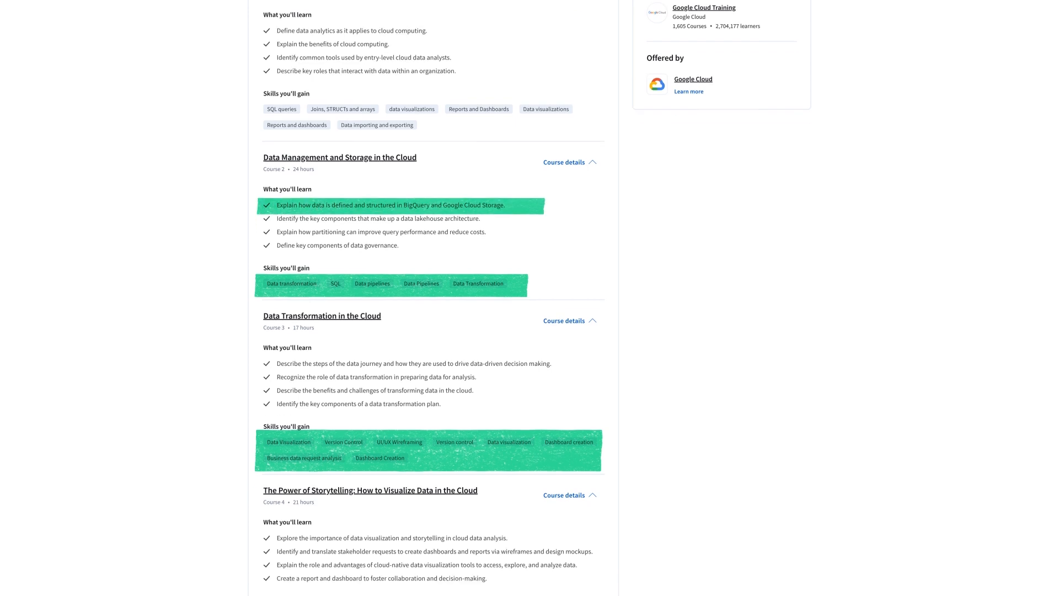
scroll(down, 3)
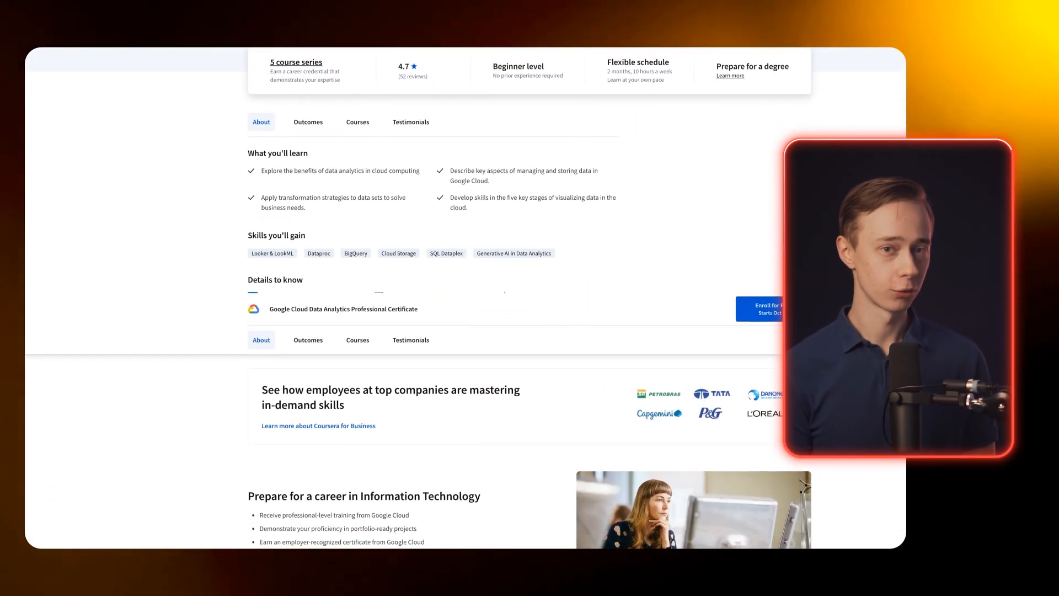
scroll(down, 3)
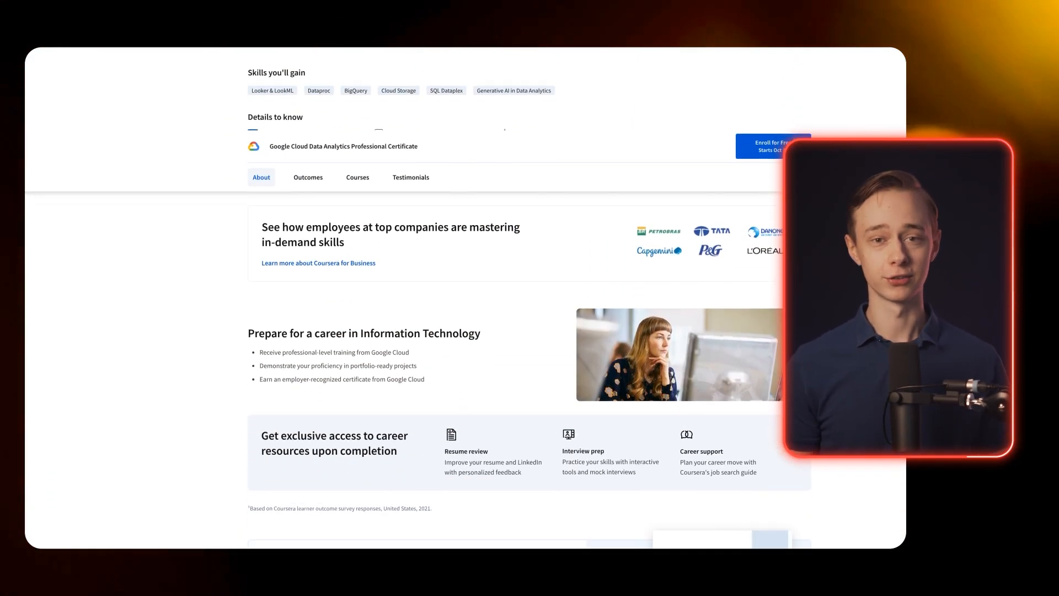
scroll(down, 3)
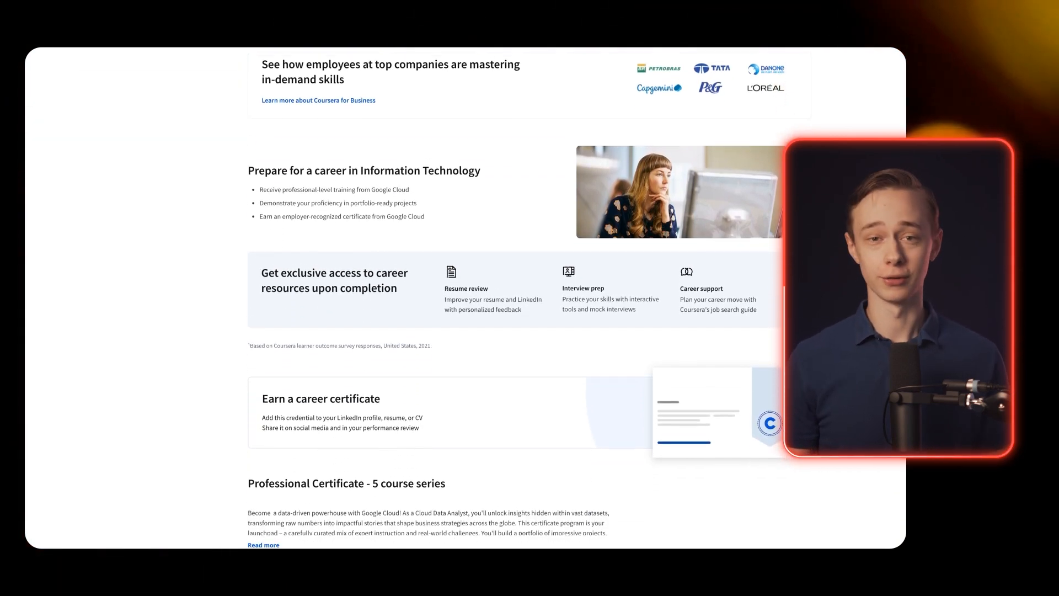
scroll(down, 3)
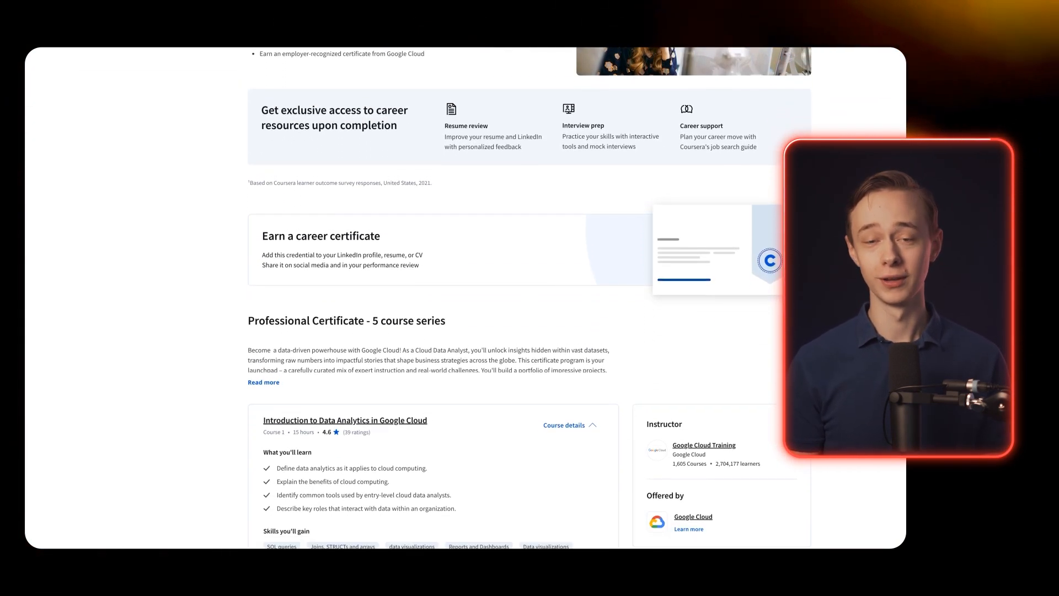
scroll(down, 3)
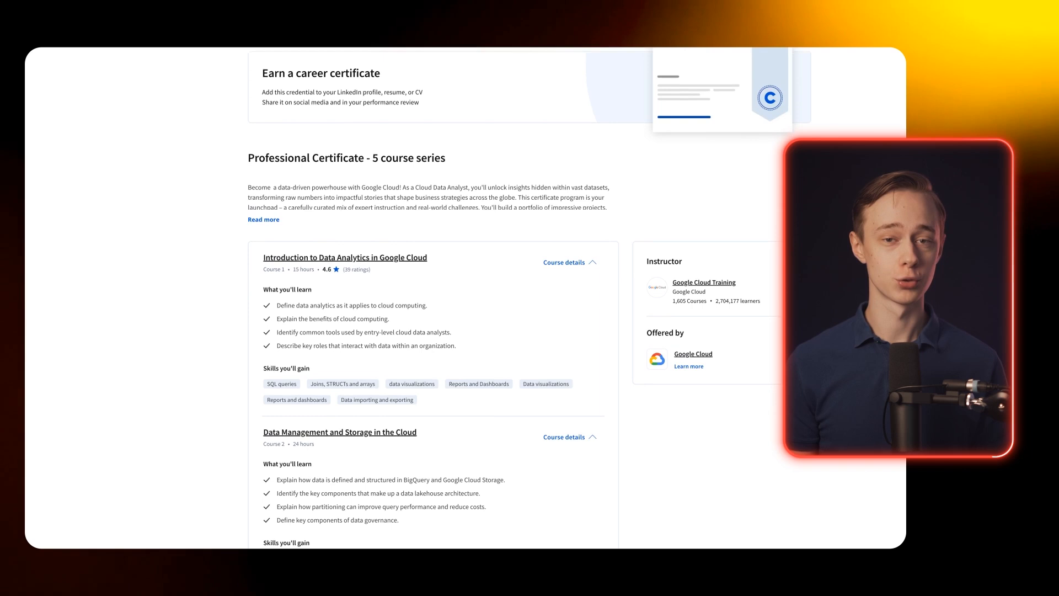
scroll(down, 3)
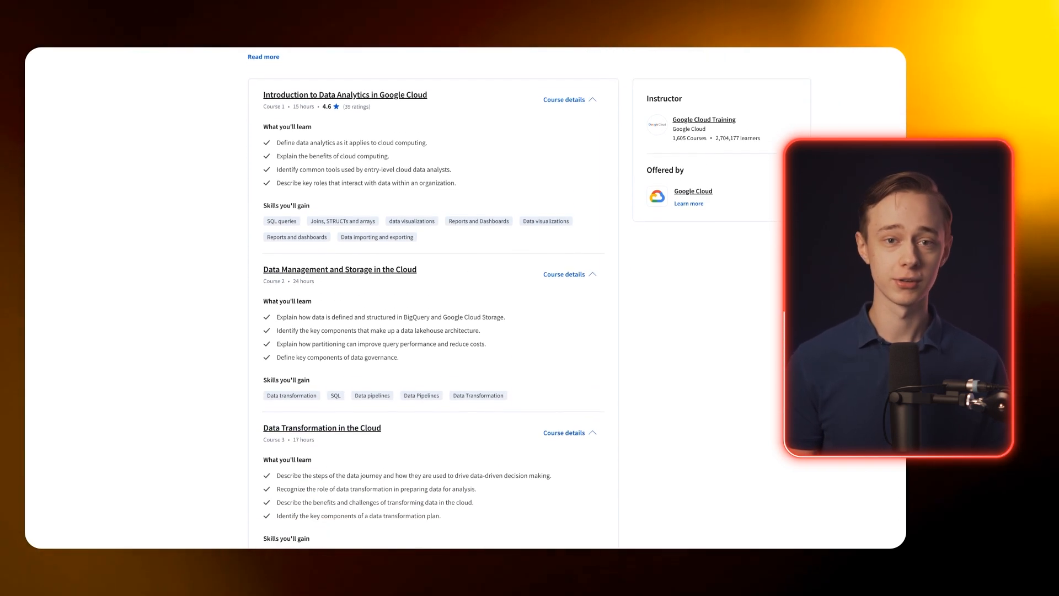
scroll(down, 3)
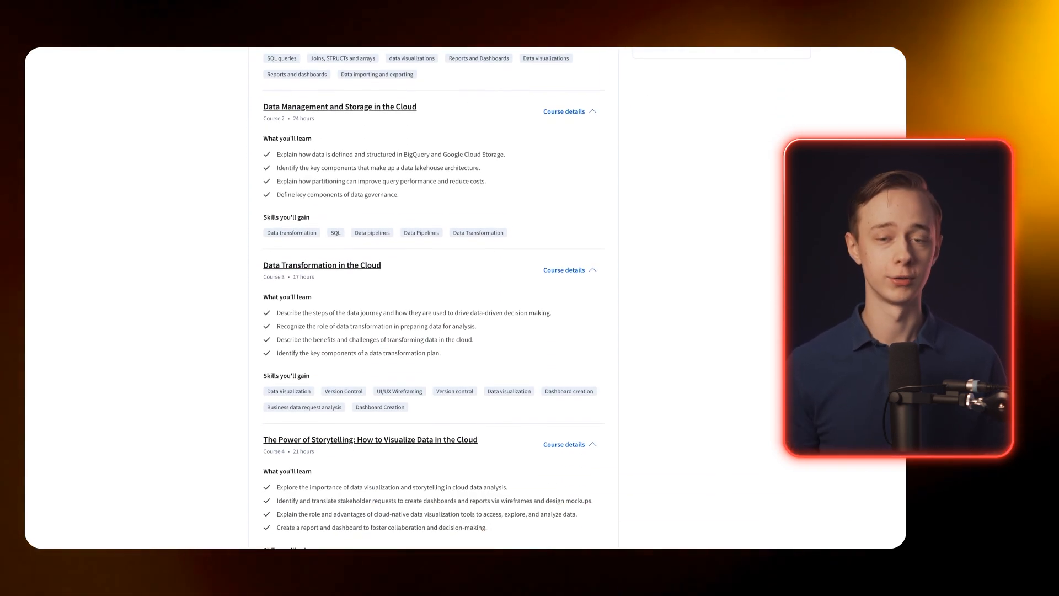